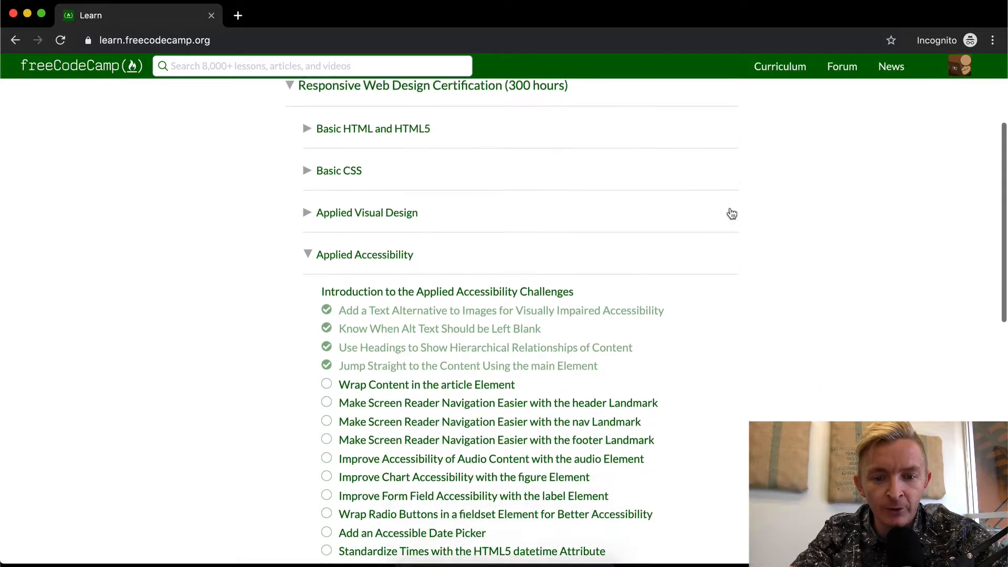
Open the 'Wrap Content in the article Element' challenge from the Applied Accessibility list.
{"action": "left_click", "coordinate": [426, 384]}
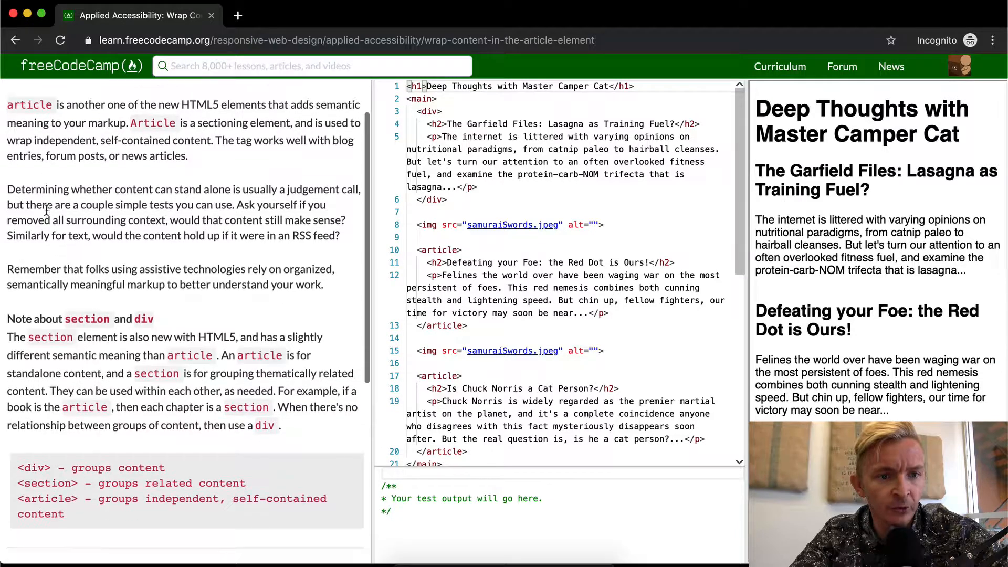
{"action": "scroll", "scroll_direction": "down", "scroll_amount": 3}
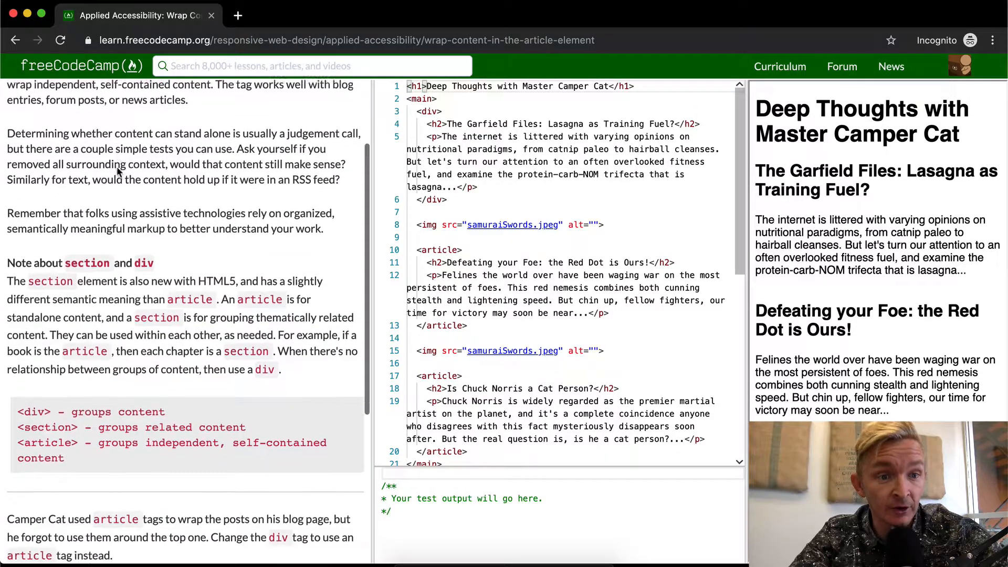
{"action": "scroll", "scroll_direction": "down", "scroll_amount": 3}
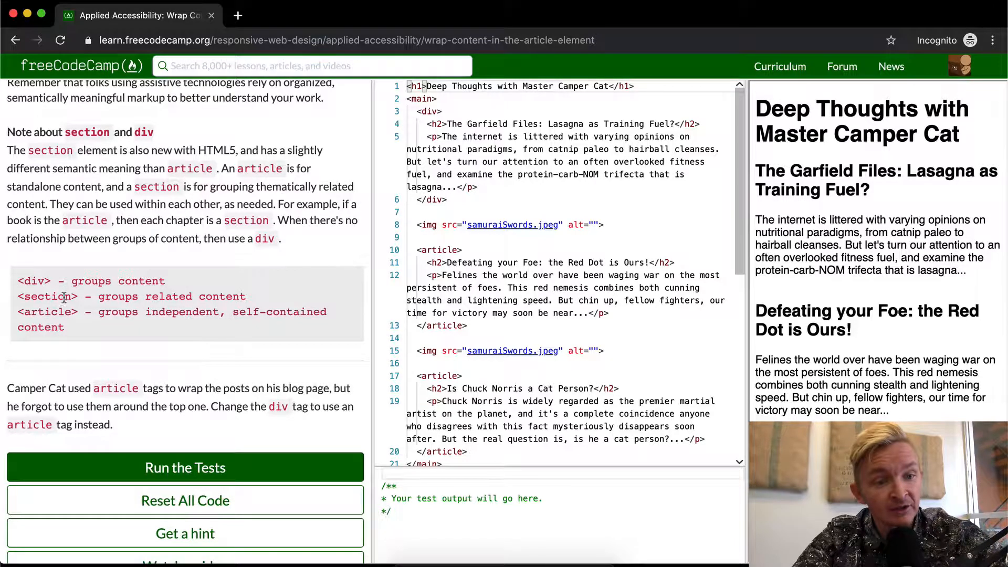
{"action": "mouse_move", "coordinate": [76, 325]}
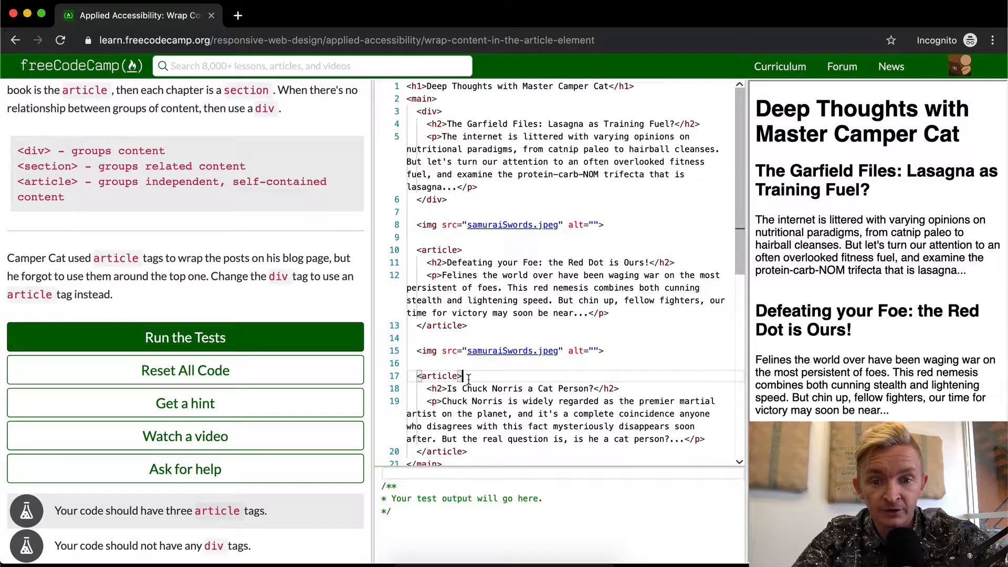
Replace the top Garfield Files post's opening and closing div tags with article.
{"action": "scroll", "scroll_direction": "down", "scroll_amount": 3}
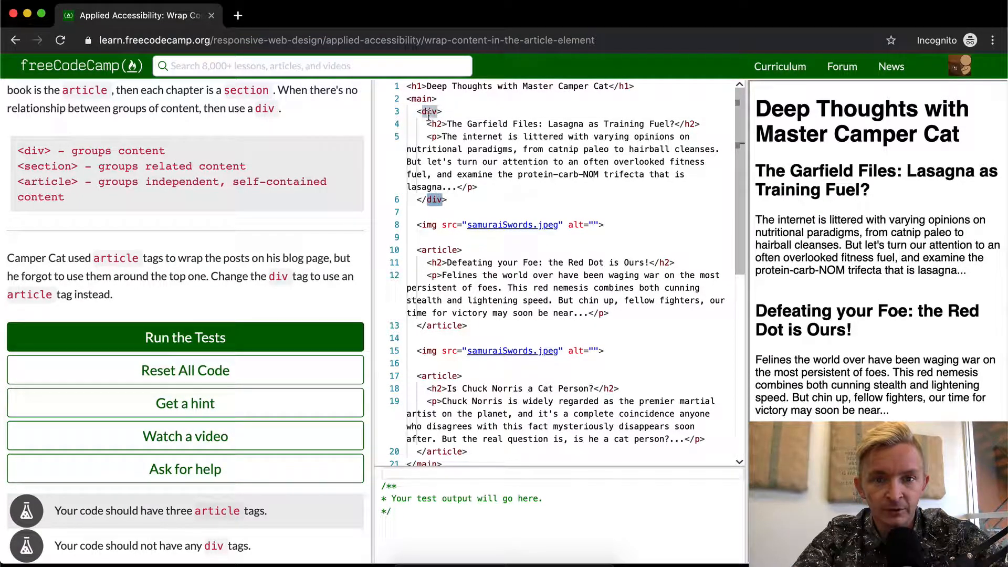
{"action": "type", "text": "article"}
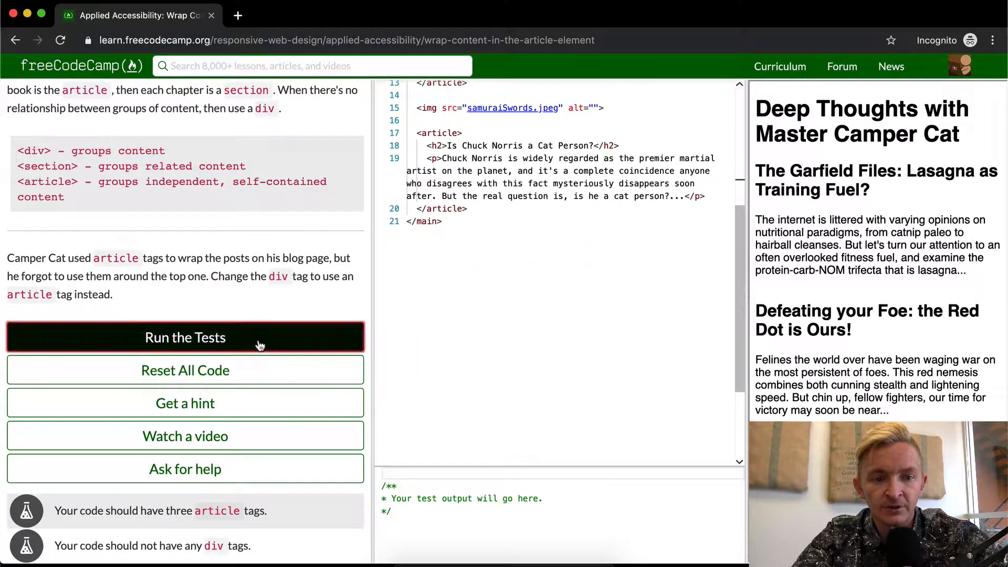
Run the challenge tests and dismiss the success dialog.
{"action": "left_click", "coordinate": [186, 337]}
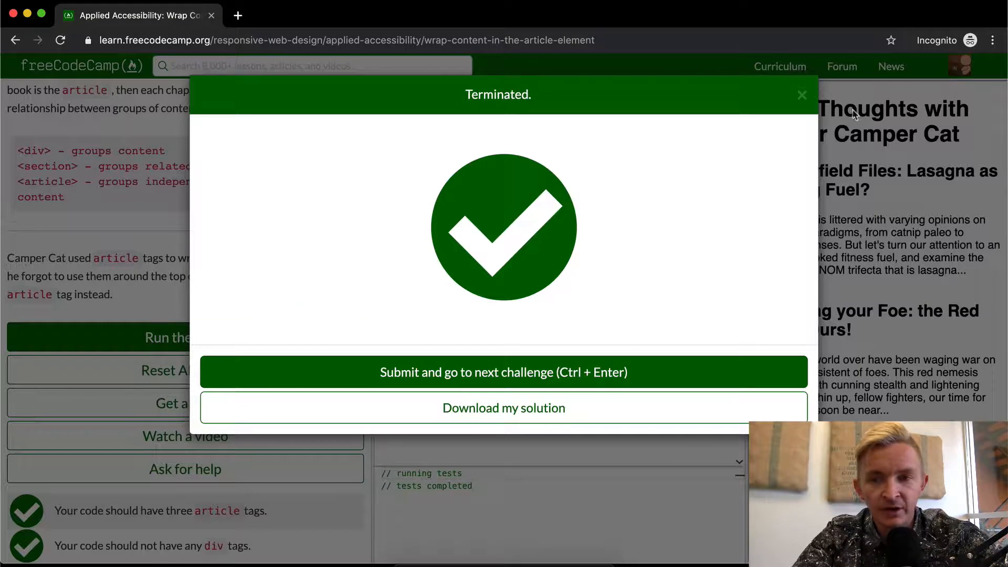
{"action": "left_click", "coordinate": [802, 94]}
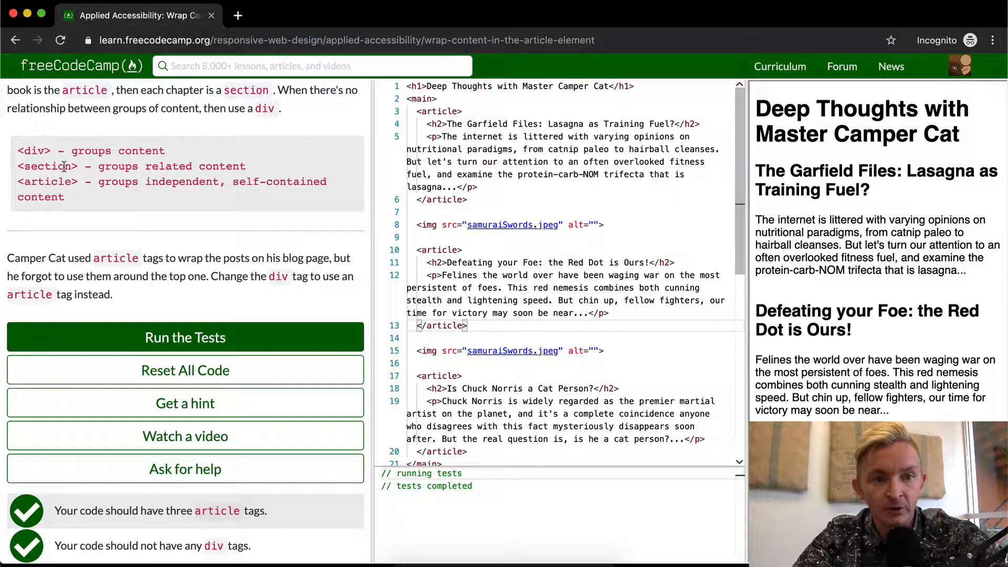
Re-run the challenge tests to bring the success dialog back.
{"action": "double_click", "coordinate": [442, 326]}
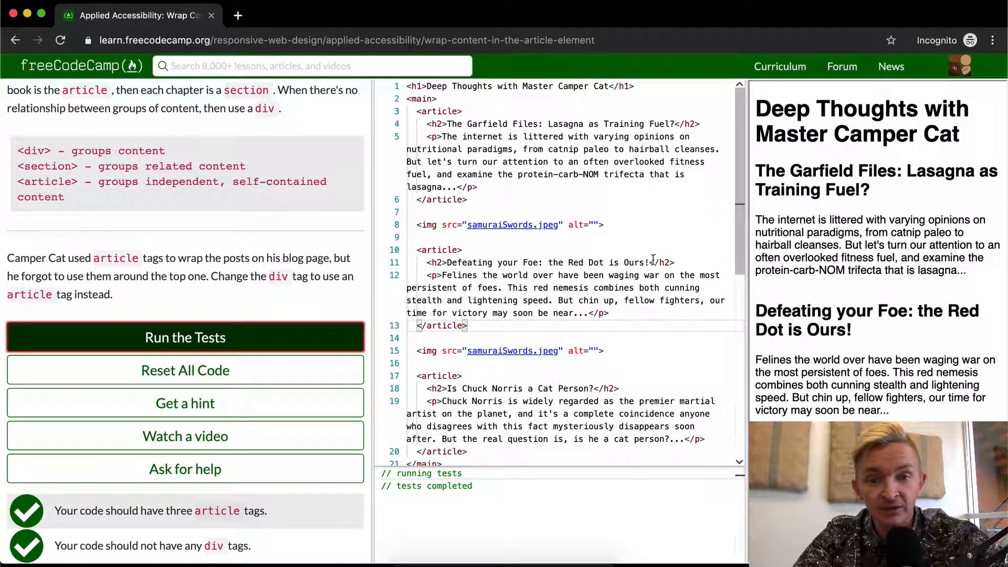
{"action": "left_click", "coordinate": [185, 338]}
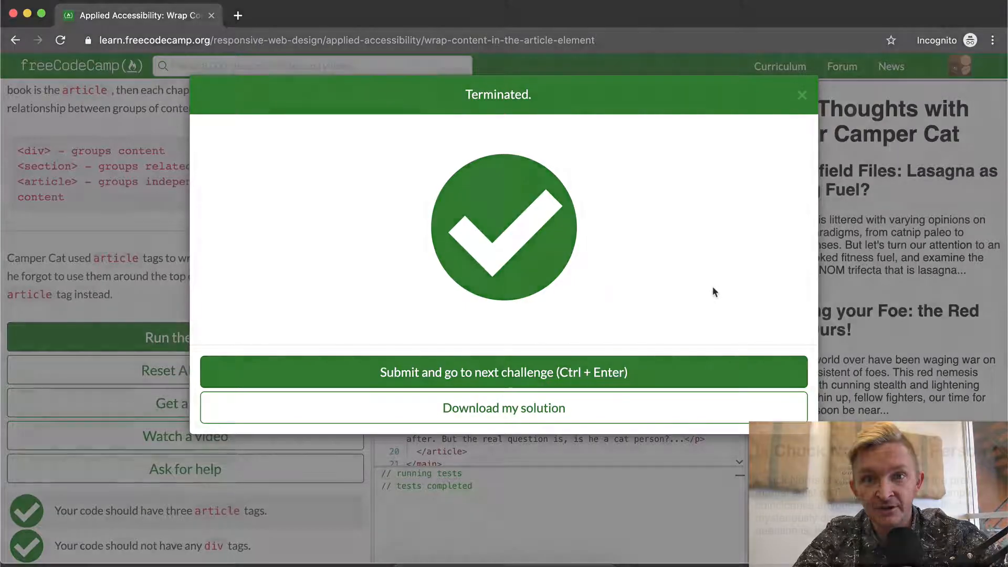